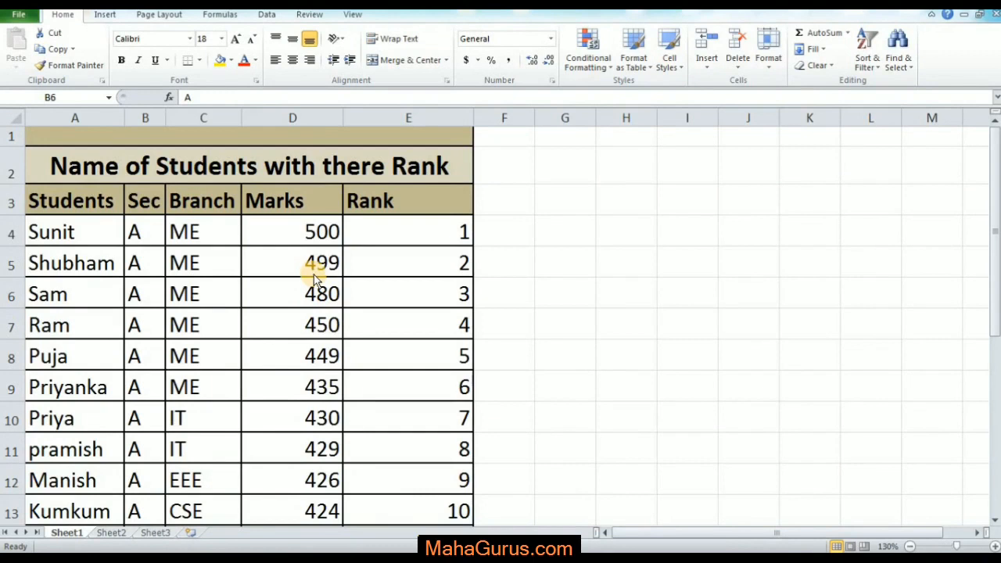
Select only the student names in A4:A18, excluding the other columns
click(291, 263)
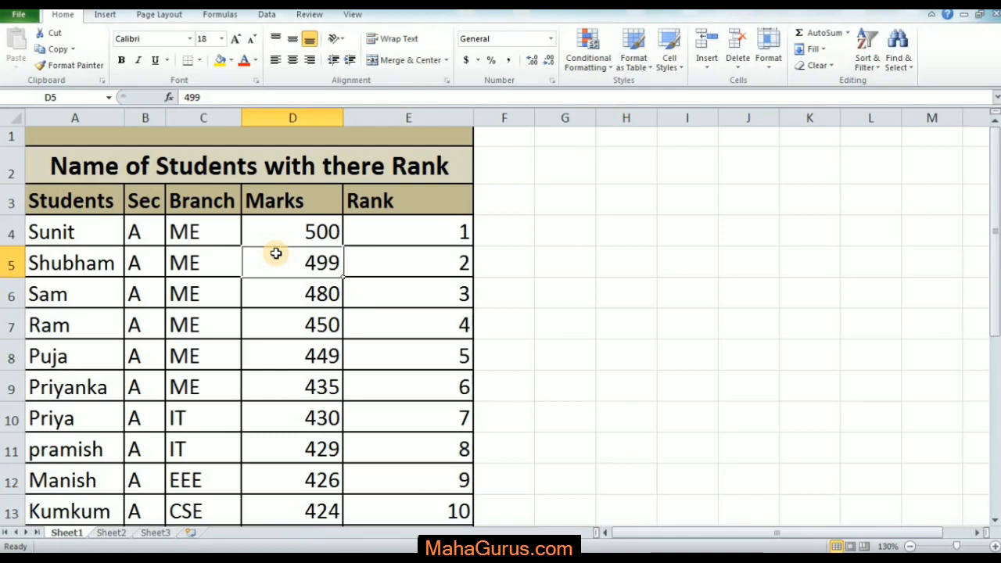
mouse_move(228, 253)
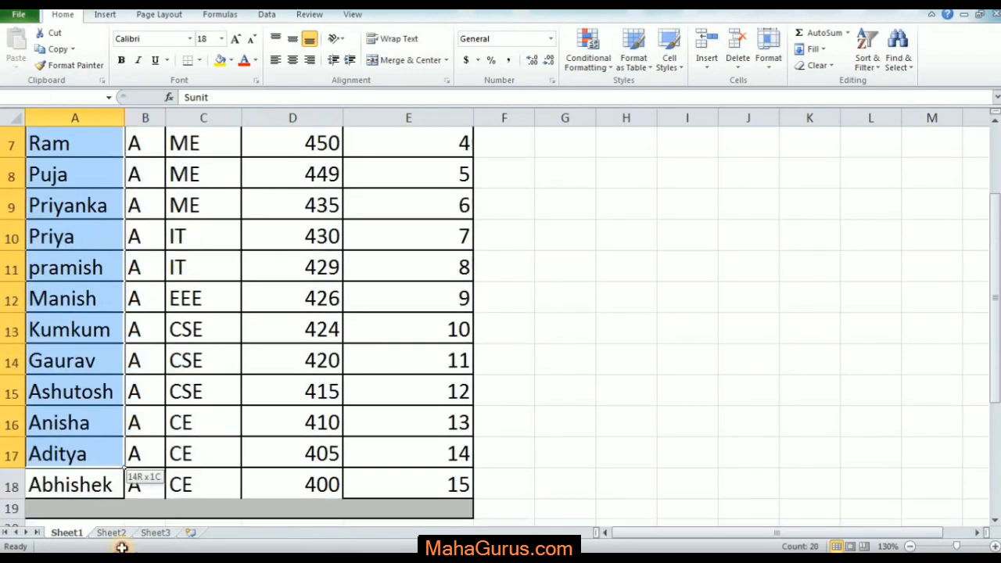
scroll(up, 3)
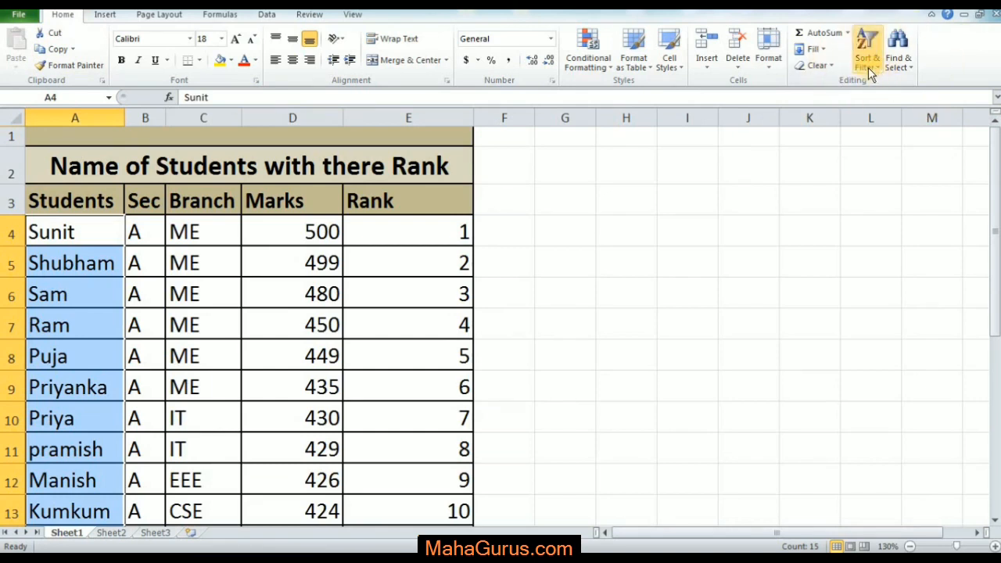
Sort the selected names A to Z, continuing with the current selection only
click(866, 47)
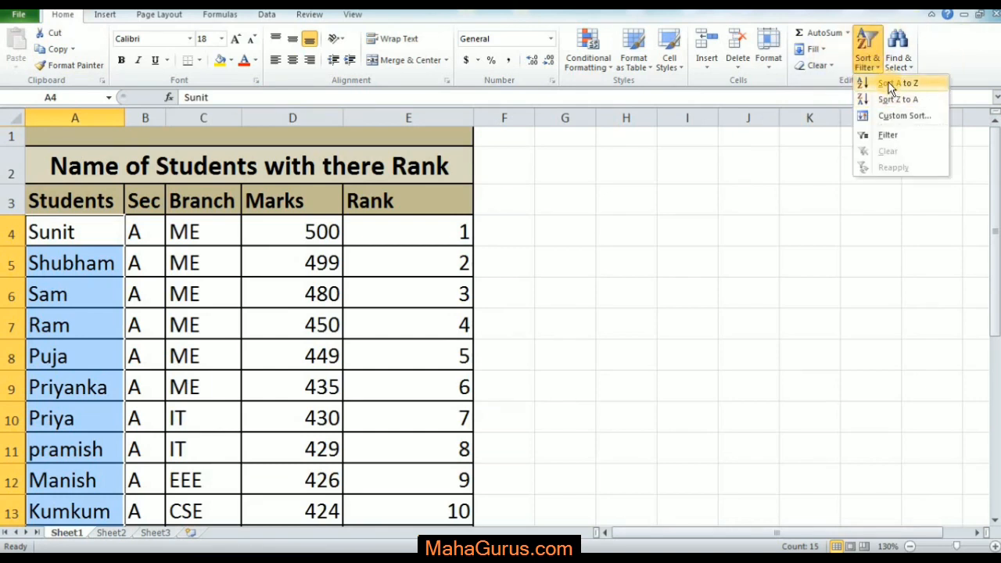
click(897, 83)
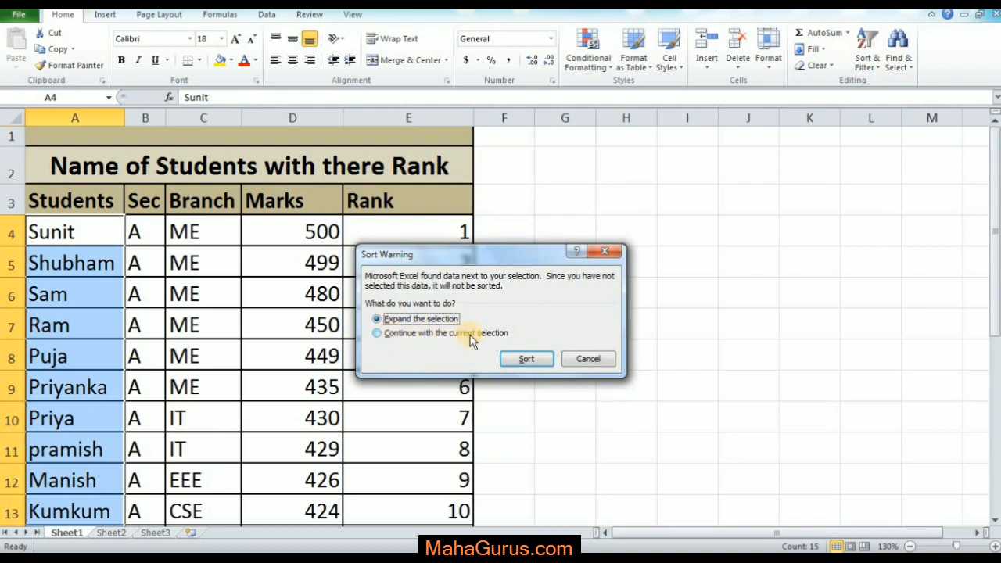
click(377, 331)
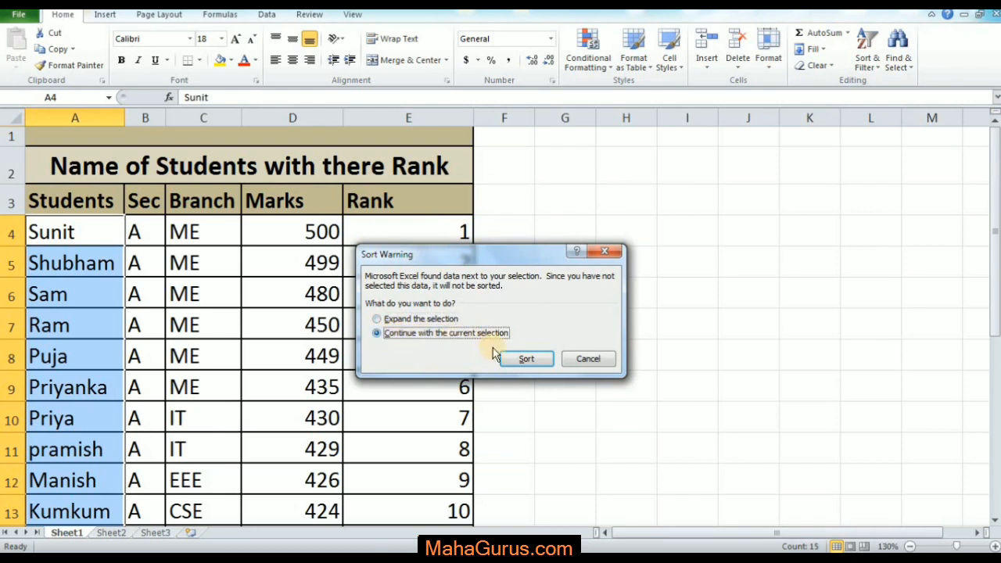
click(526, 358)
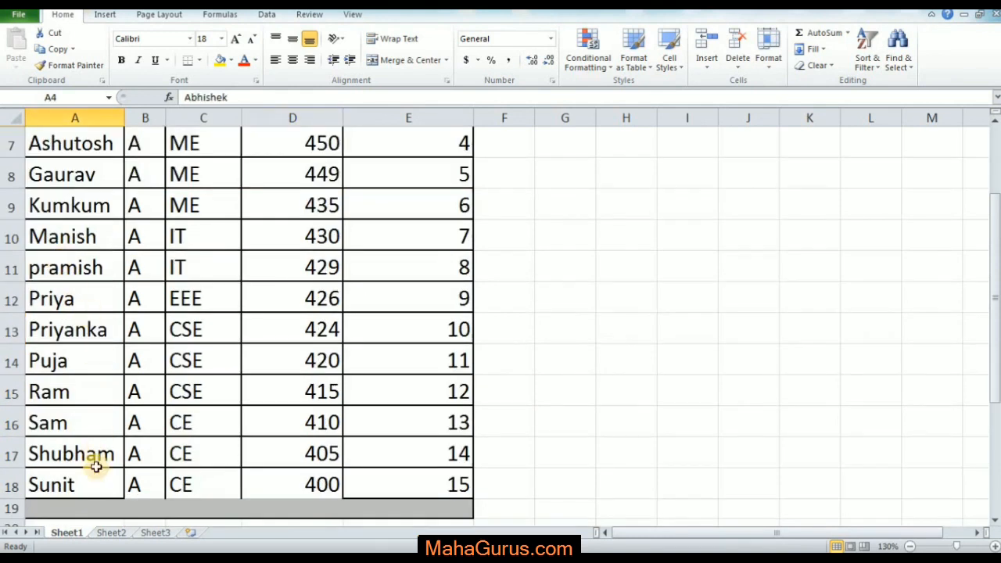
Select only the Branch entries in C4:C18, keeping names sorted
click(50, 484)
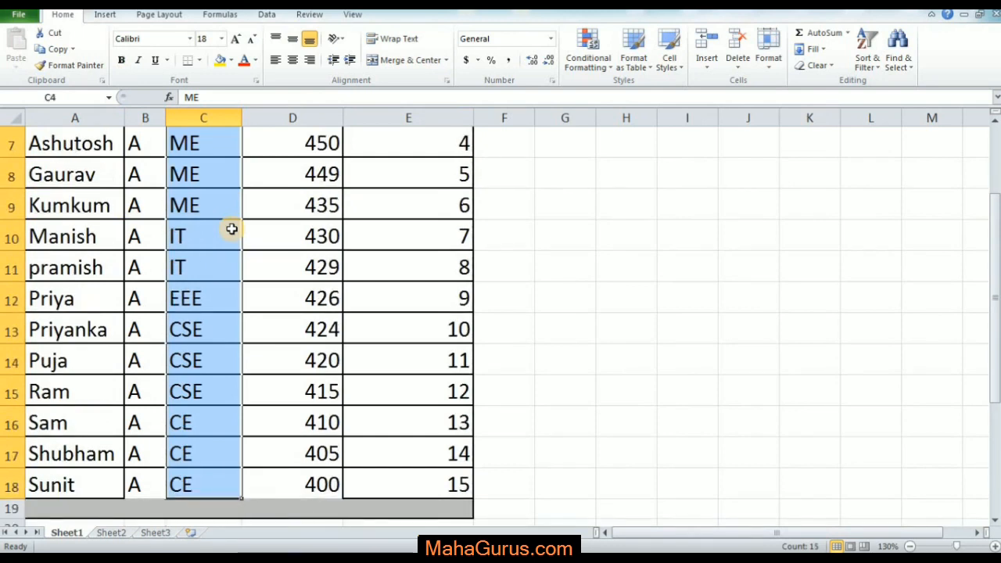
key(Alt)
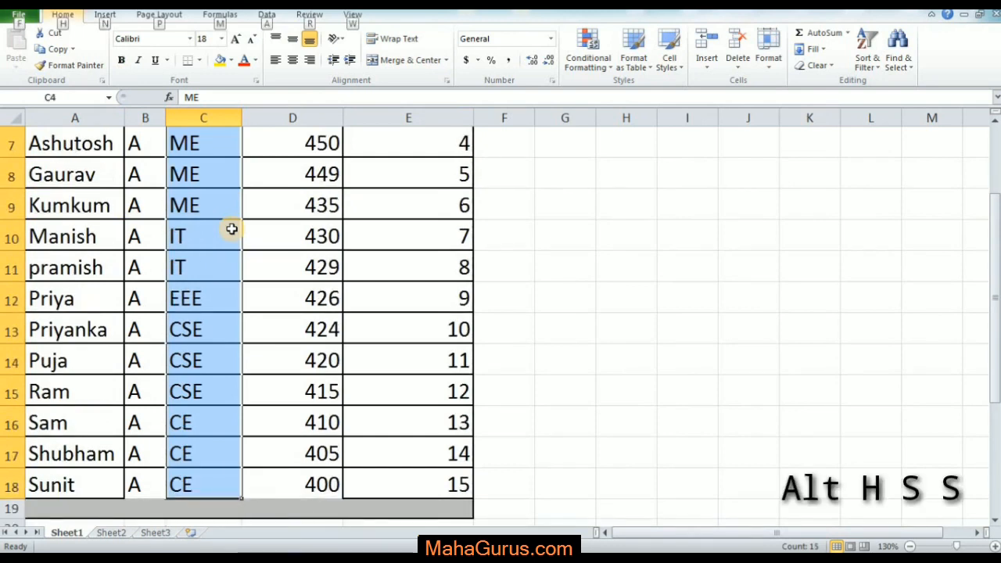
Sort the selected branches A to Z with current selection only, so CE entries lead
click(866, 47)
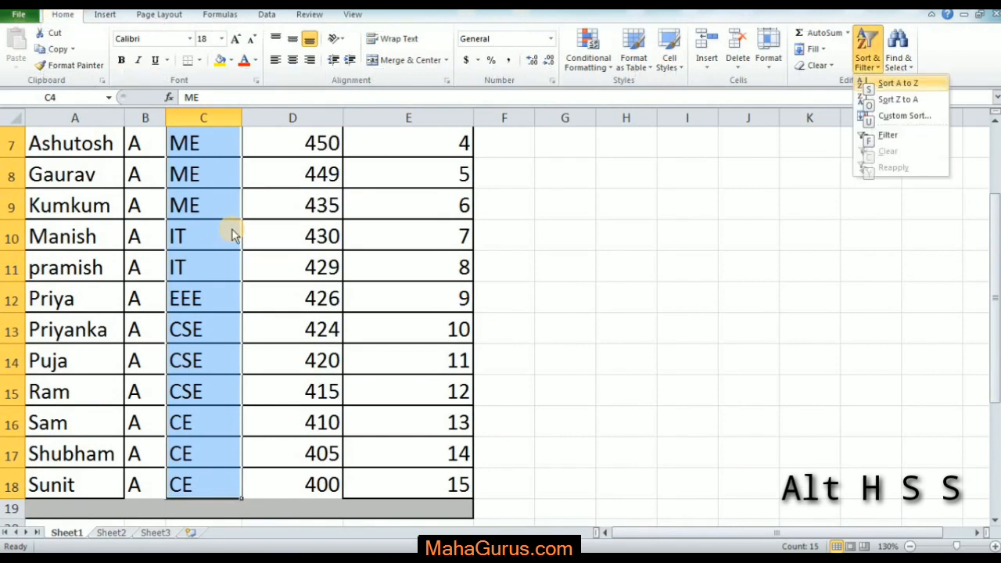
click(897, 83)
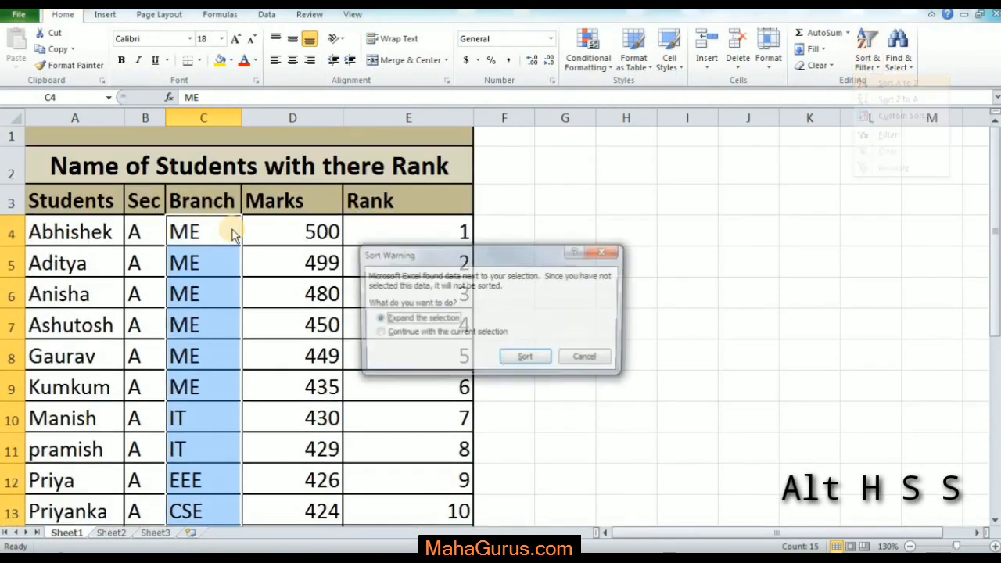
click(376, 332)
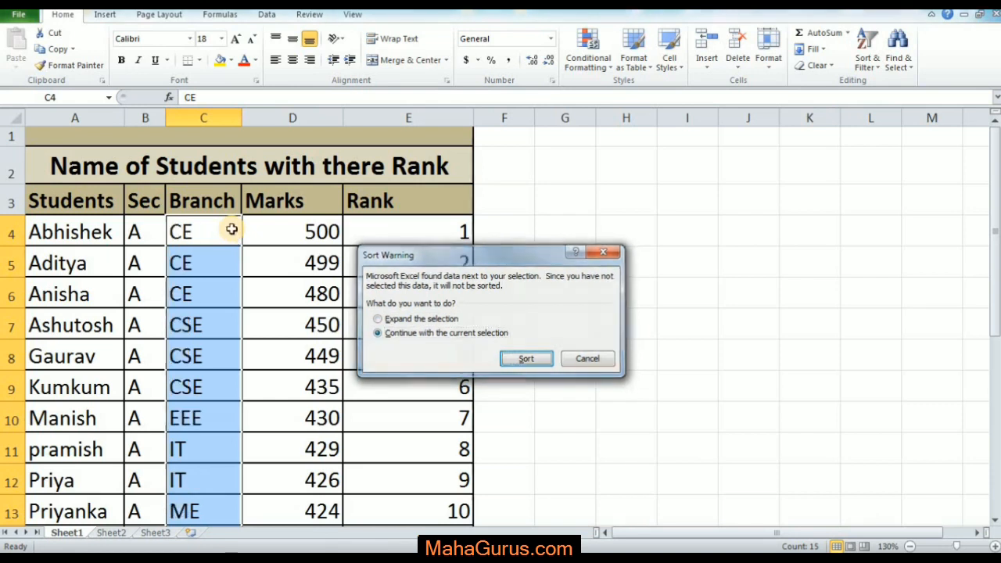
click(525, 358)
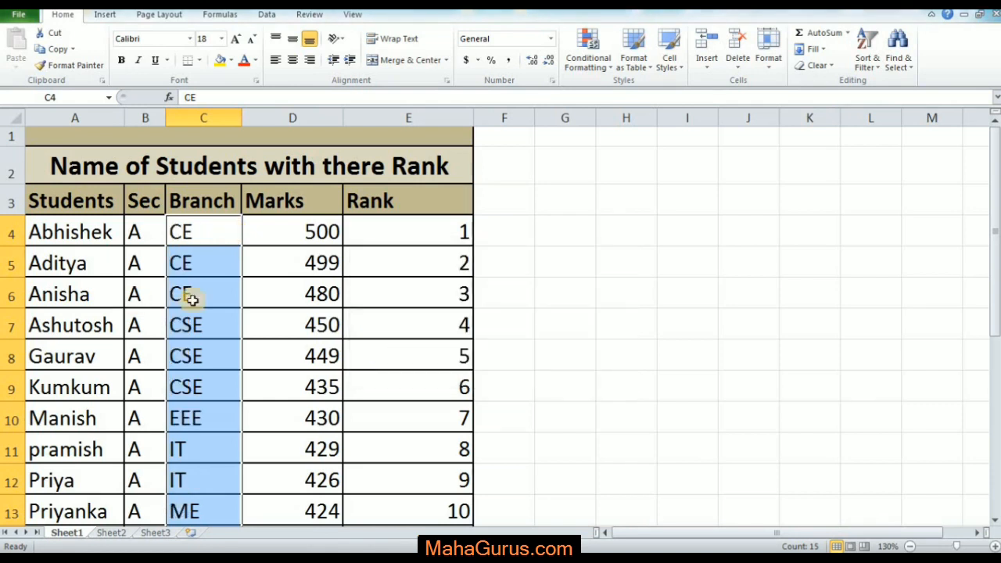